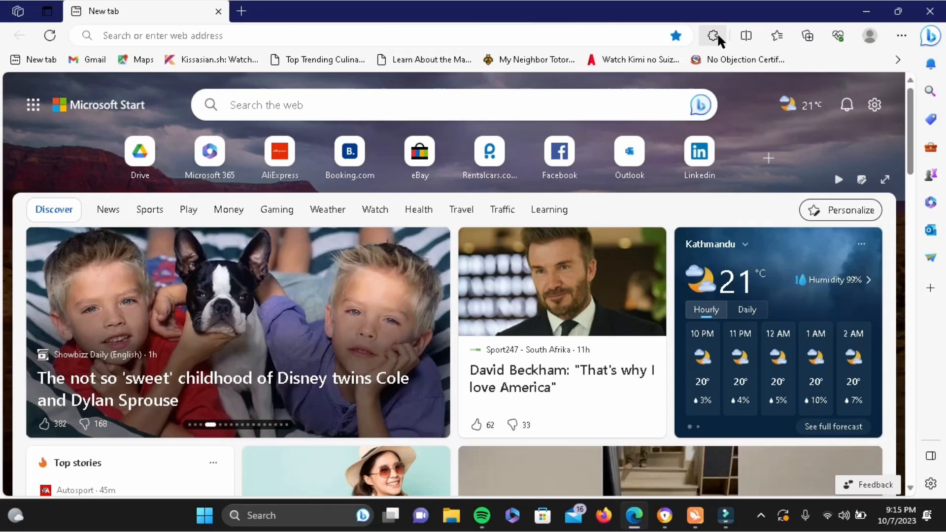
# Step: Go to Manage extensions from the toolbar's Extensions menu
pyautogui.click(713, 35)
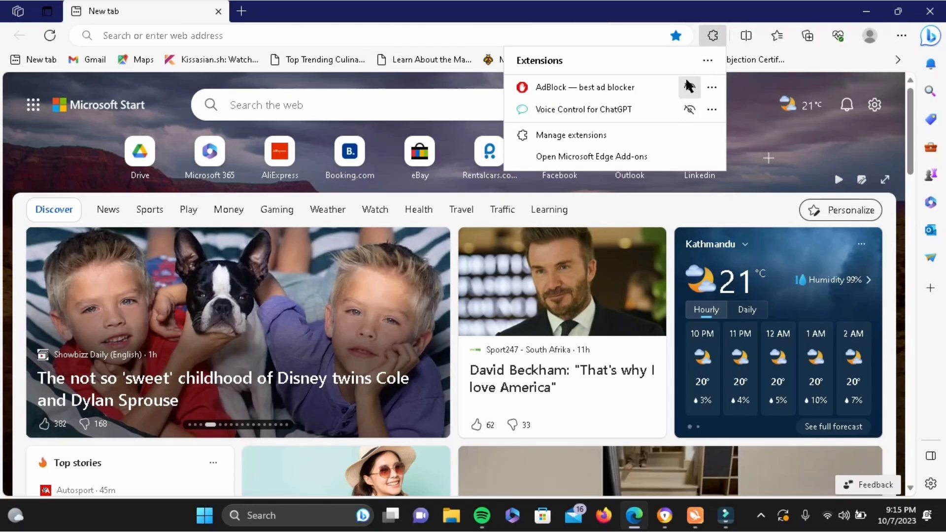
pyautogui.click(571, 135)
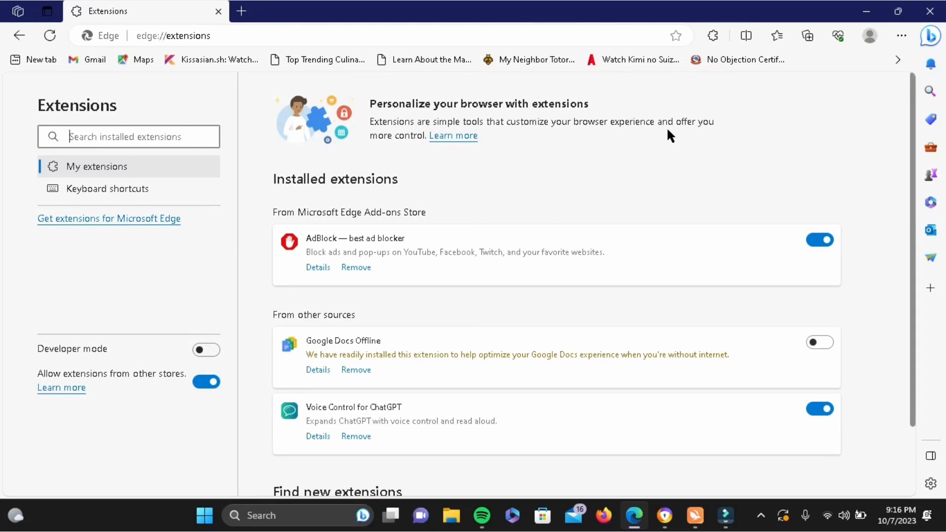
pyautogui.moveTo(902, 136)
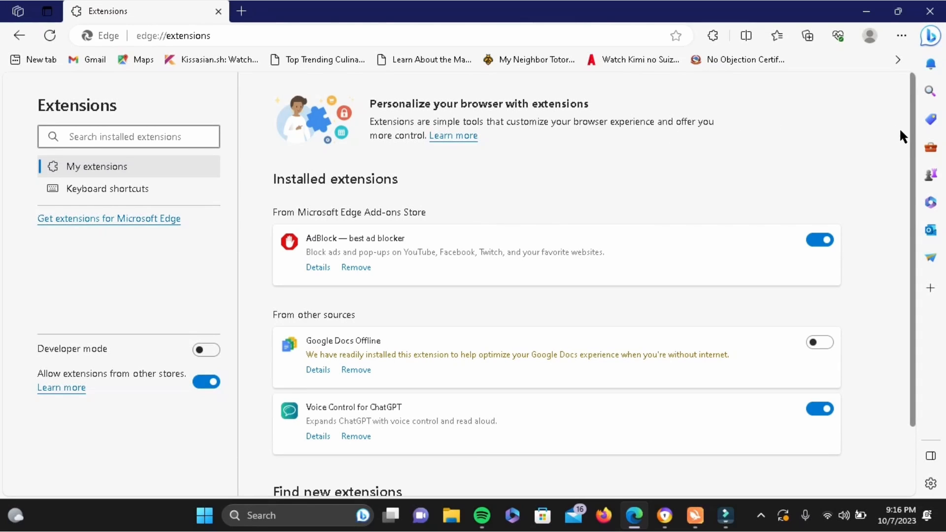
# Step: Search the Edge Add-ons store for 'edge translator', giving 28 results led by Multilanguage Translator
pyautogui.scroll(-3)
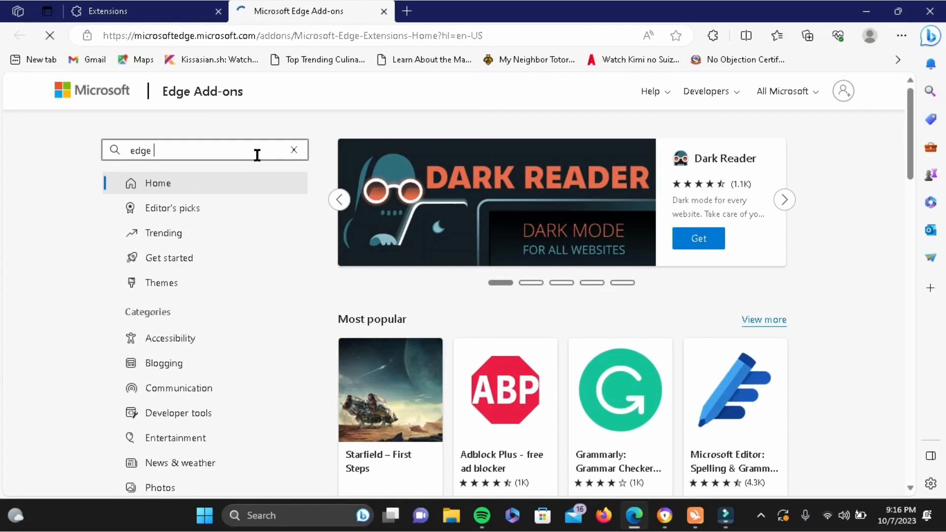
pyautogui.write('trans')
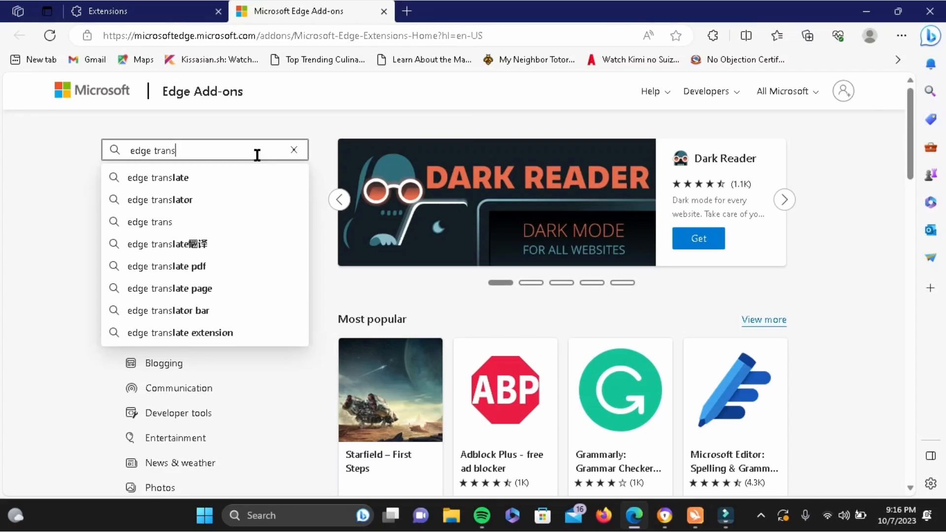
pyautogui.click(161, 200)
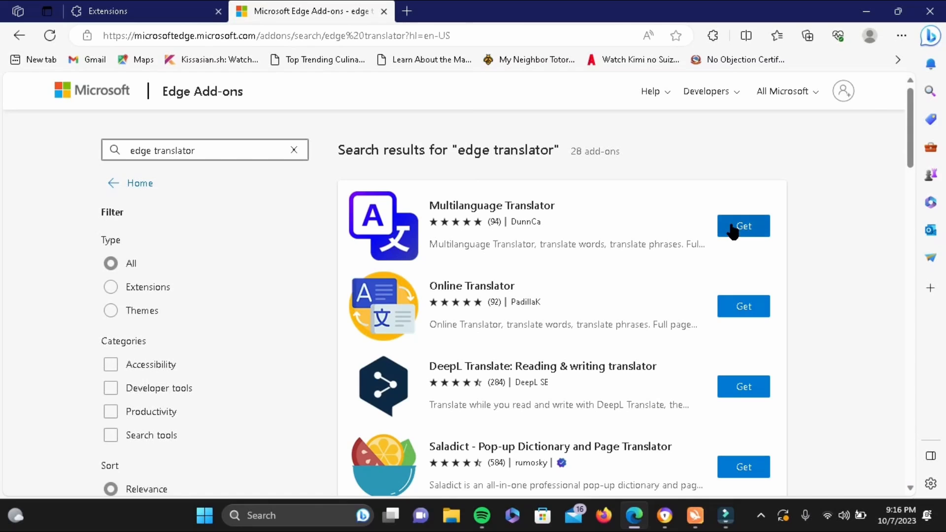
# Step: Get Multilanguage Translator, close the store tab and start a new tab
pyautogui.click(743, 226)
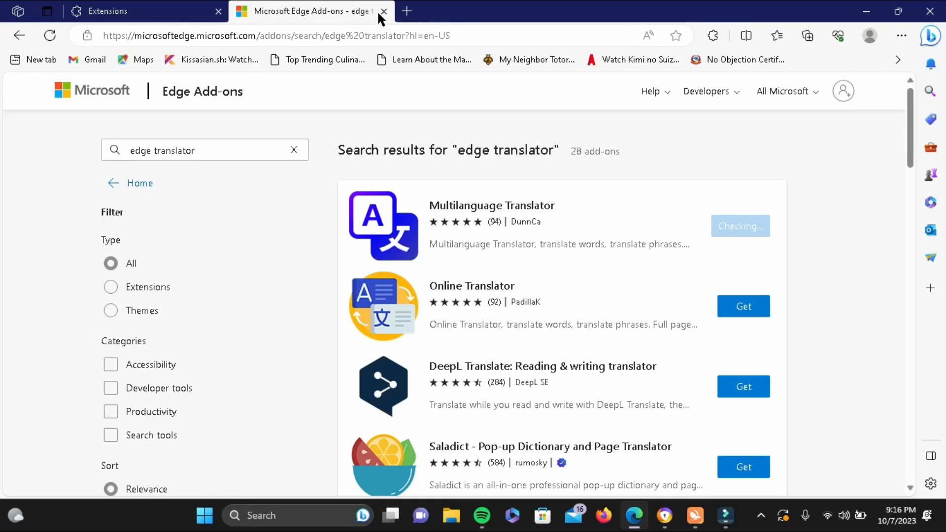
pyautogui.click(383, 11)
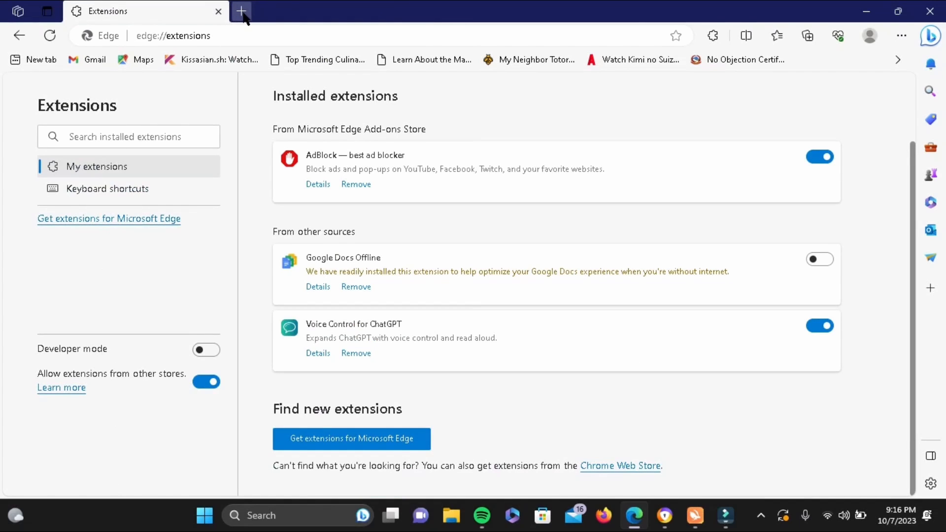
pyautogui.click(240, 11)
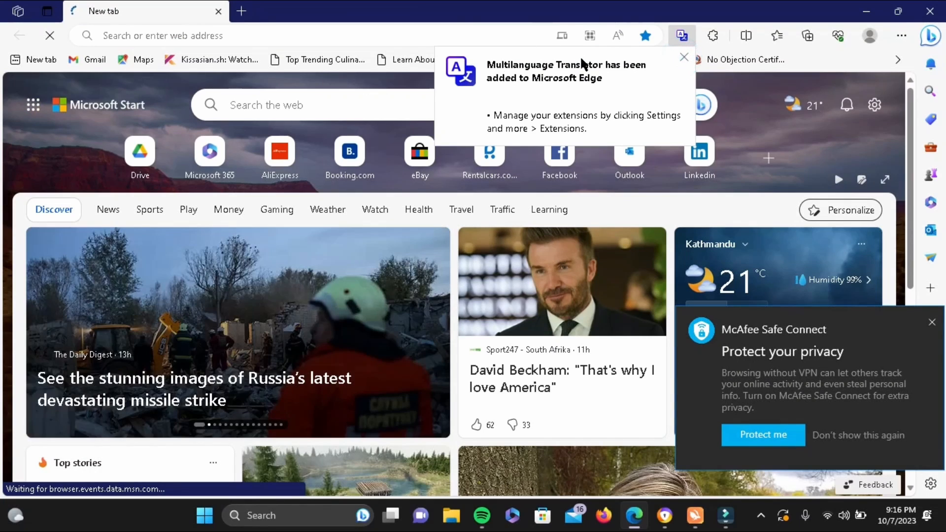
# Step: Acknowledge the 'Multilanguage Translator has been added' notice in the new tab
pyautogui.click(684, 57)
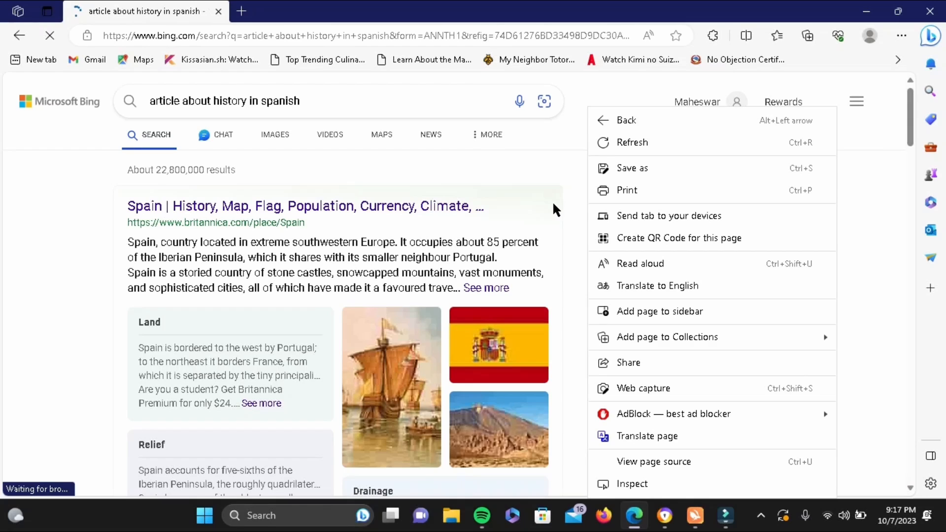
# Step: Dismiss the right-click page menu on the Bing results for 'article about history in spanish'
pyautogui.click(558, 216)
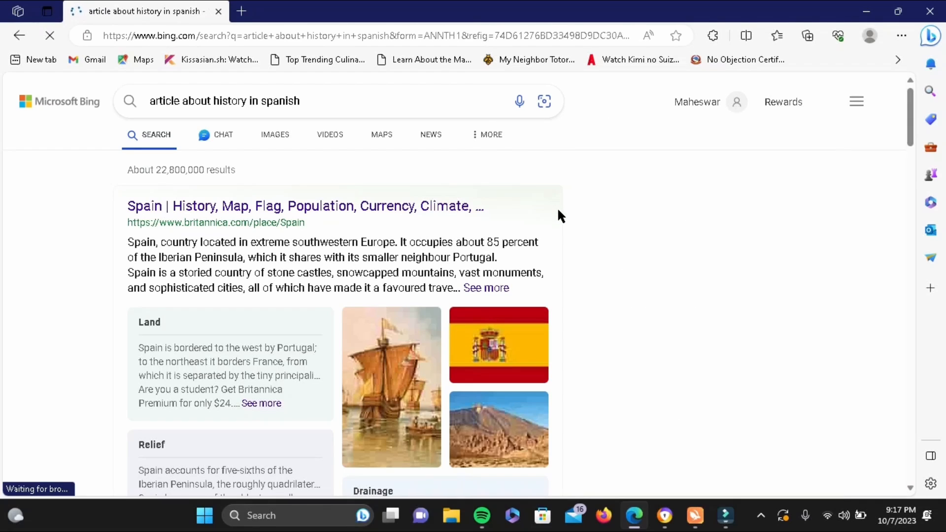